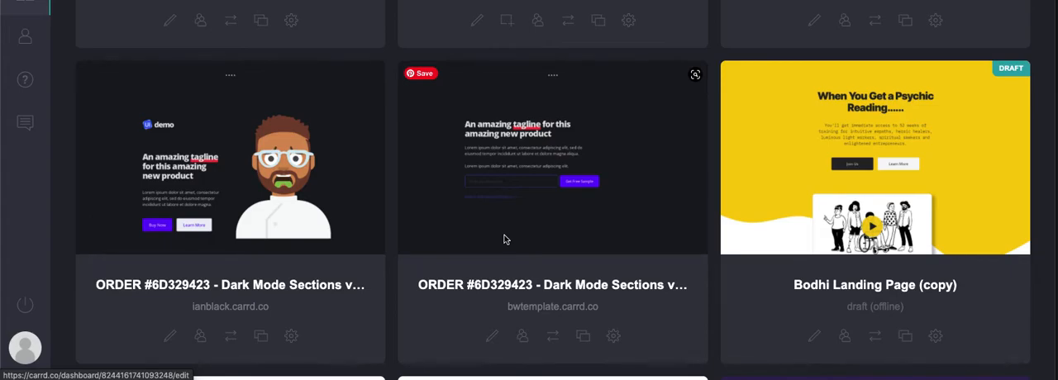
# Step: Locate the Dark Mode Sections site card in the dashboard and open it in the editor
pyautogui.scroll(-3)
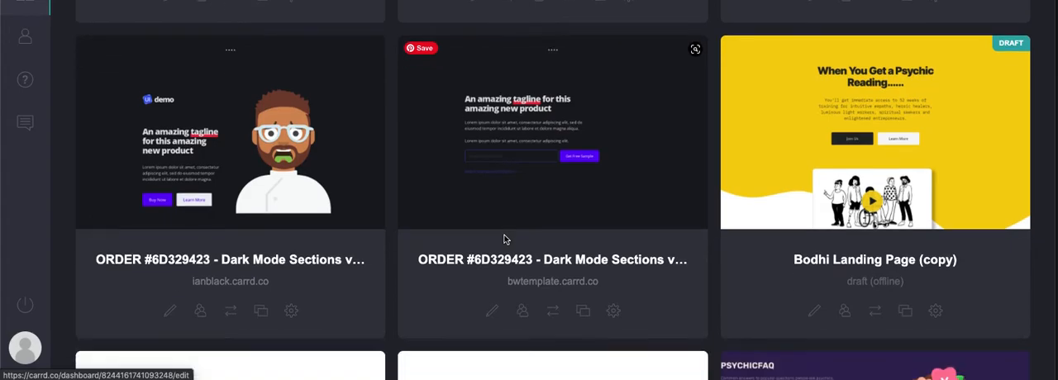
pyautogui.scroll(-3)
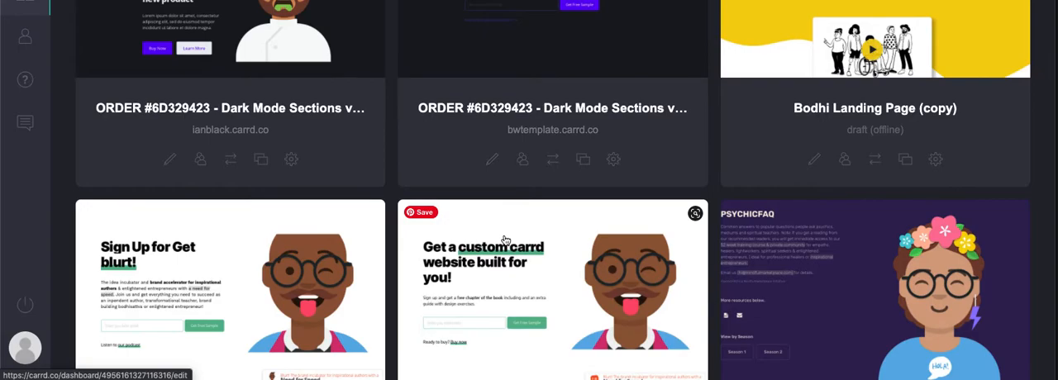
pyautogui.scroll(-3)
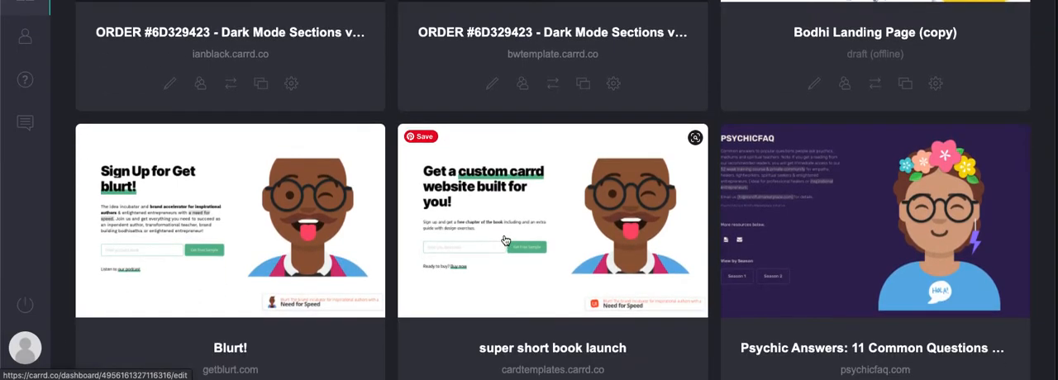
pyautogui.scroll(-3)
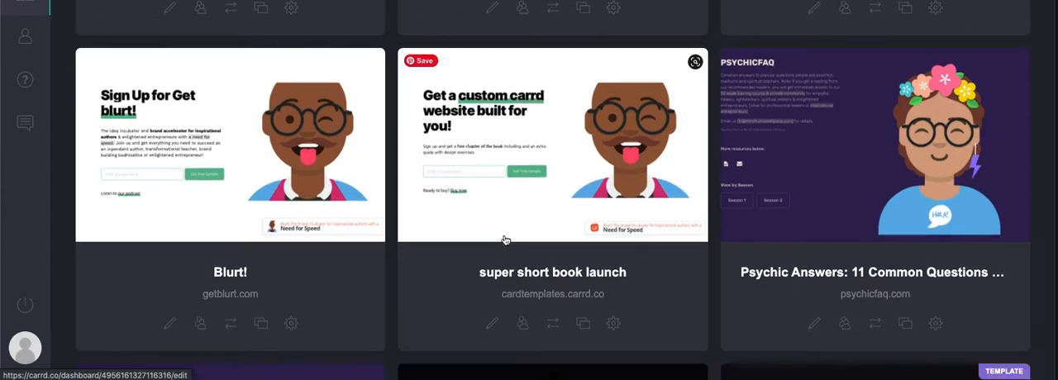
pyautogui.scroll(-3)
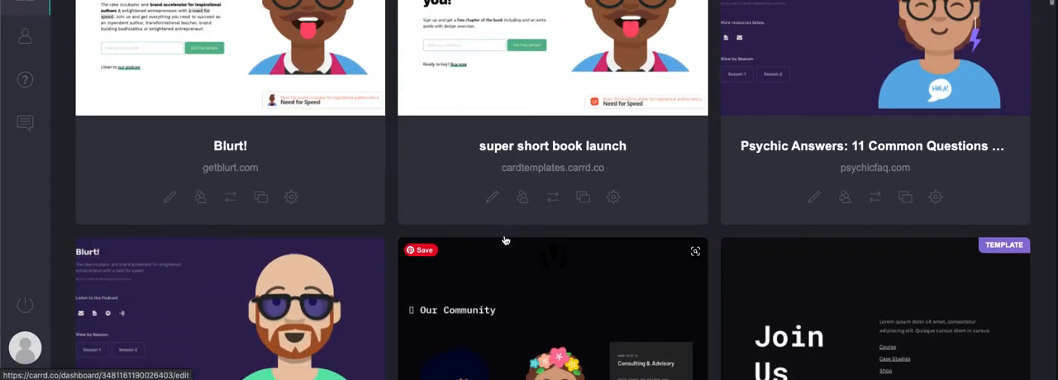
pyautogui.scroll(-3)
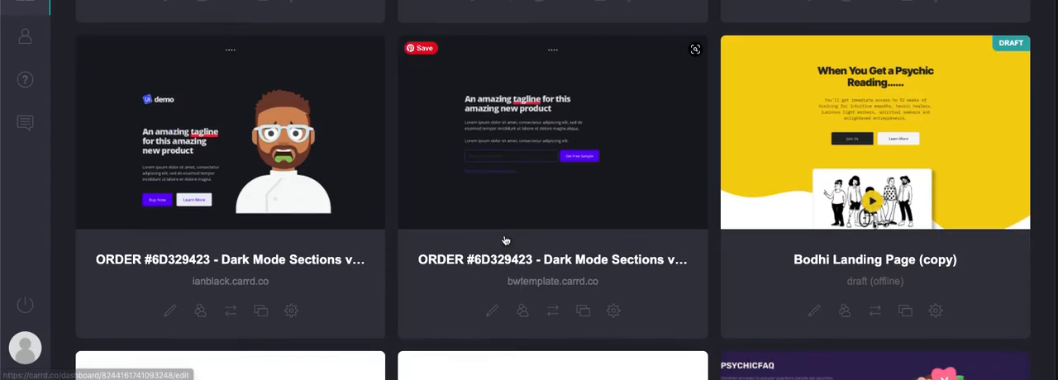
pyautogui.click(553, 132)
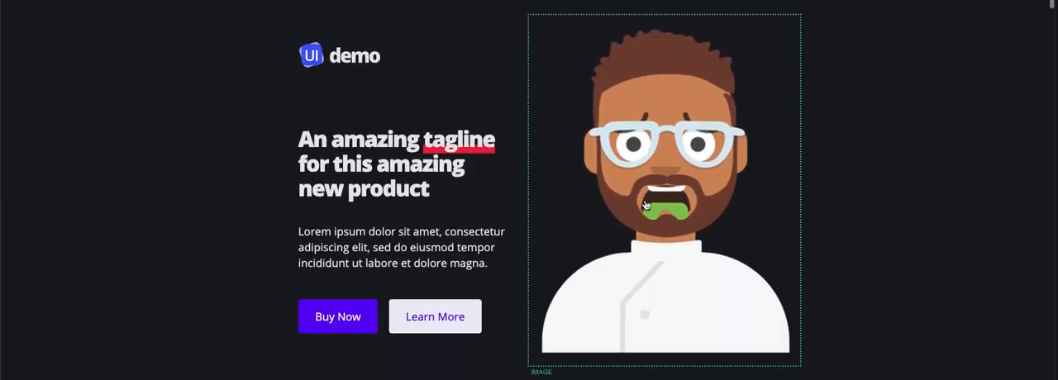
# Step: Scroll past the hero, CTA and simple pricing sections down to the colored three-tier pricing table
pyautogui.scroll(-3)
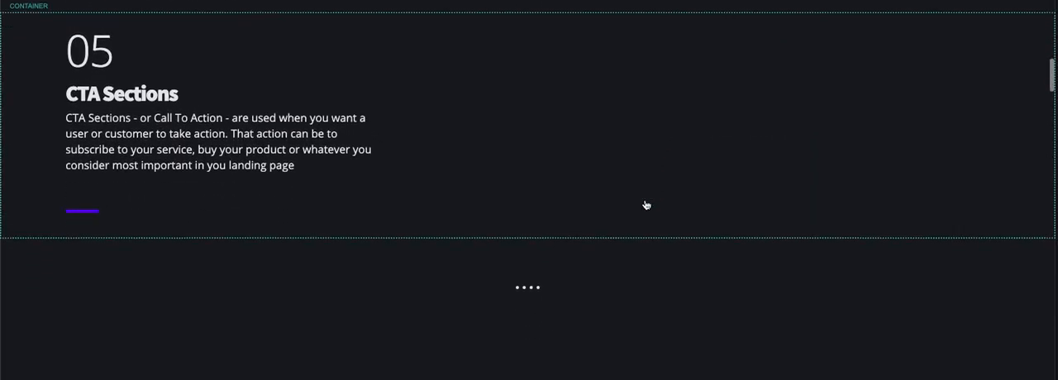
pyautogui.scroll(-3)
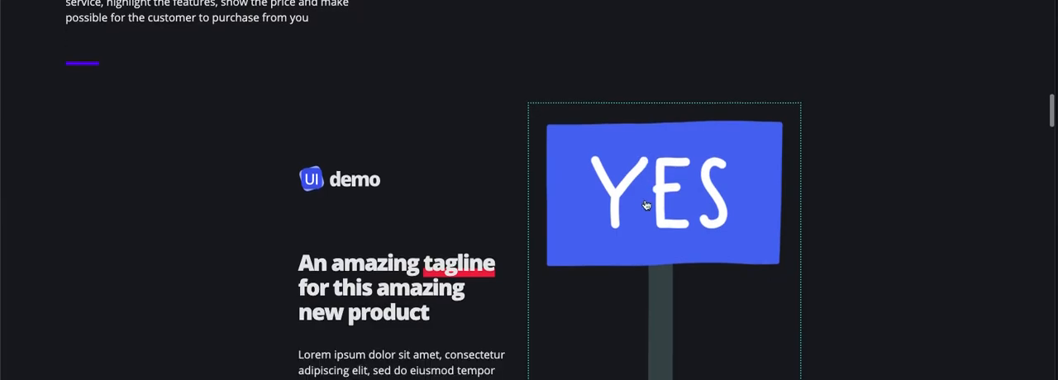
pyautogui.scroll(-3)
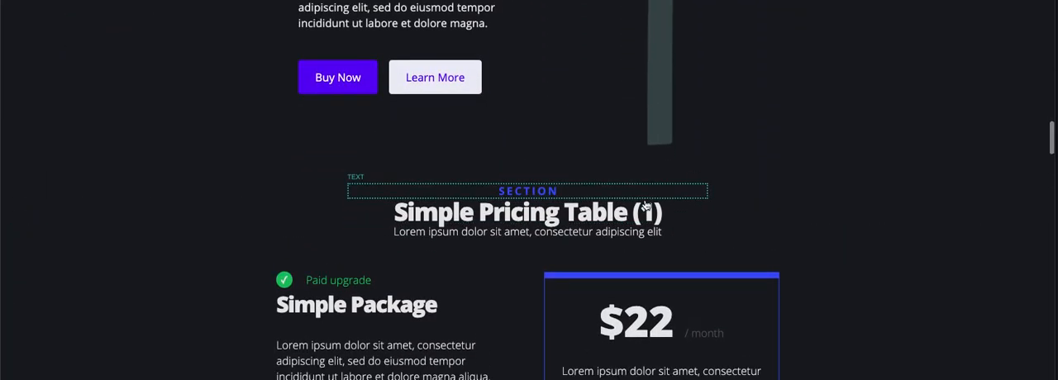
pyautogui.scroll(-3)
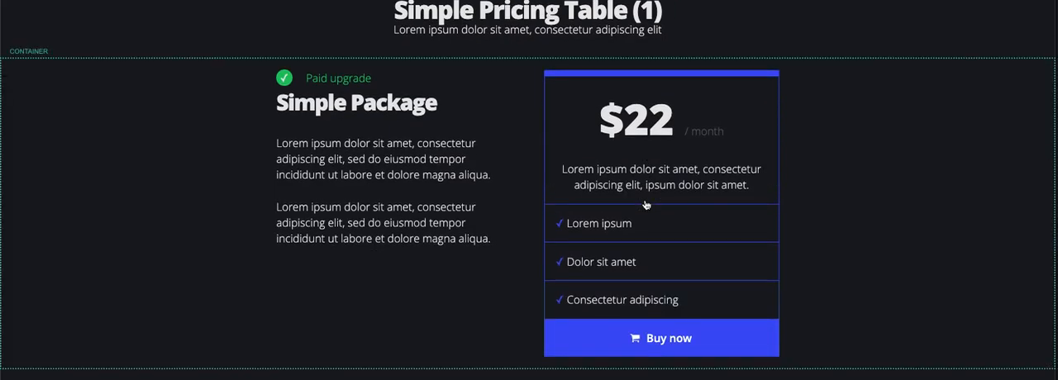
pyautogui.scroll(-3)
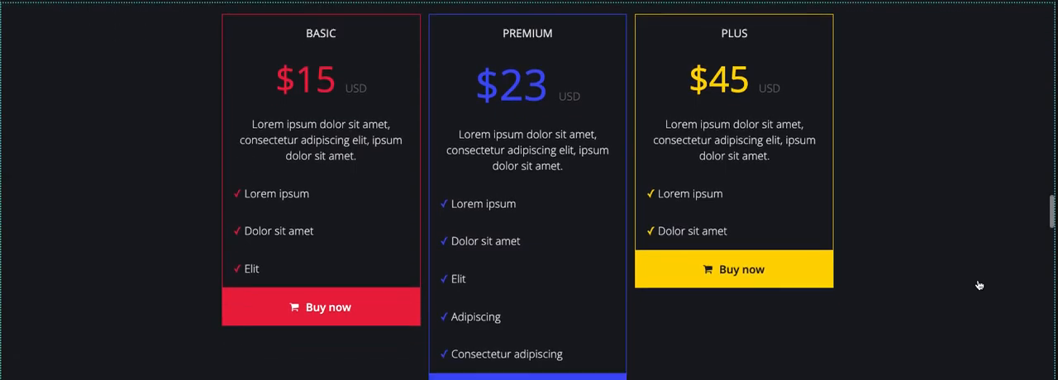
pyautogui.scroll(-3)
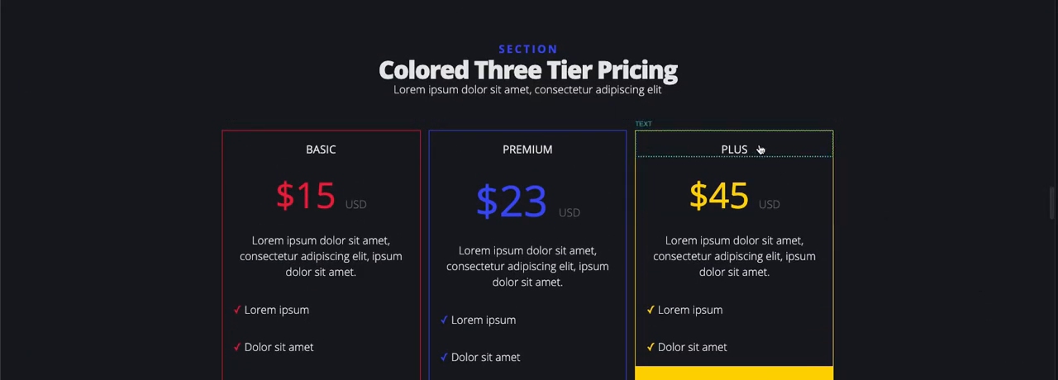
# Step: Rename the three-tier pricing heading to 'This is a pricing Table'
pyautogui.click(528, 69)
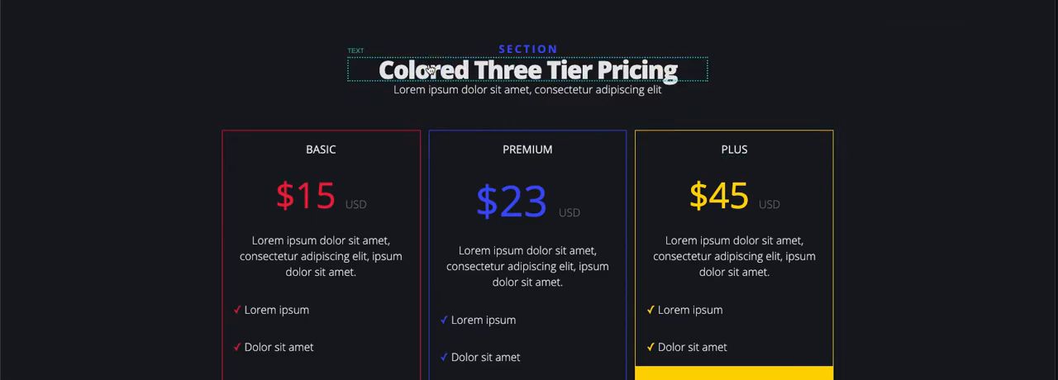
pyautogui.click(527, 69)
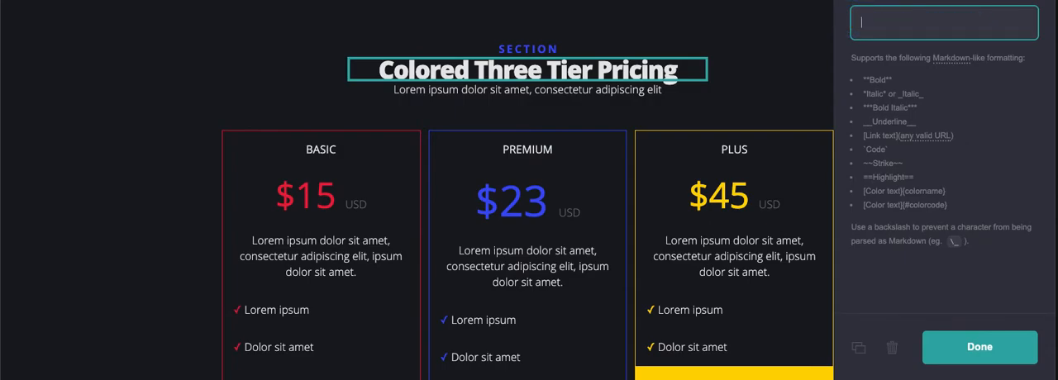
pyautogui.write('This is a pricing Table')
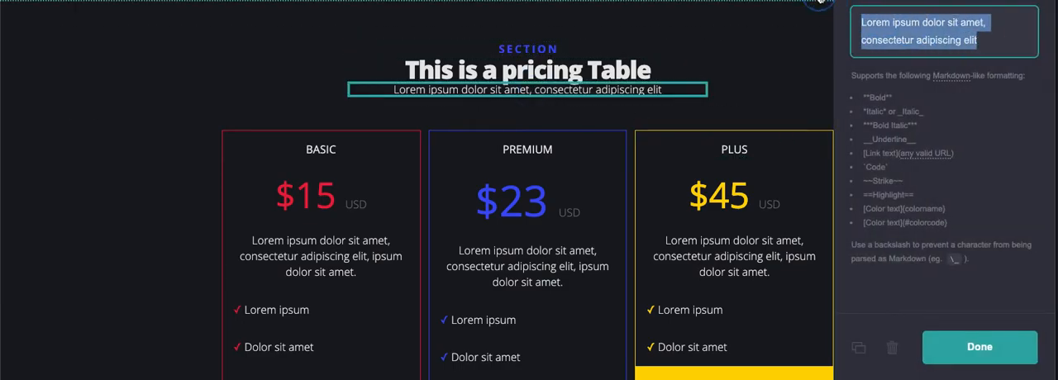
# Step: Rewrite the subtitle as 'You can choose from the options below for a plan that works for you.'
pyautogui.write('You')
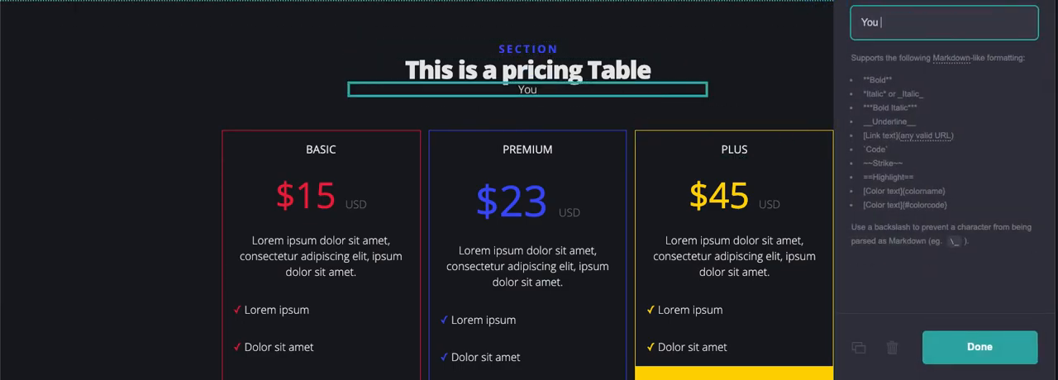
pyautogui.write('can choose from the options')
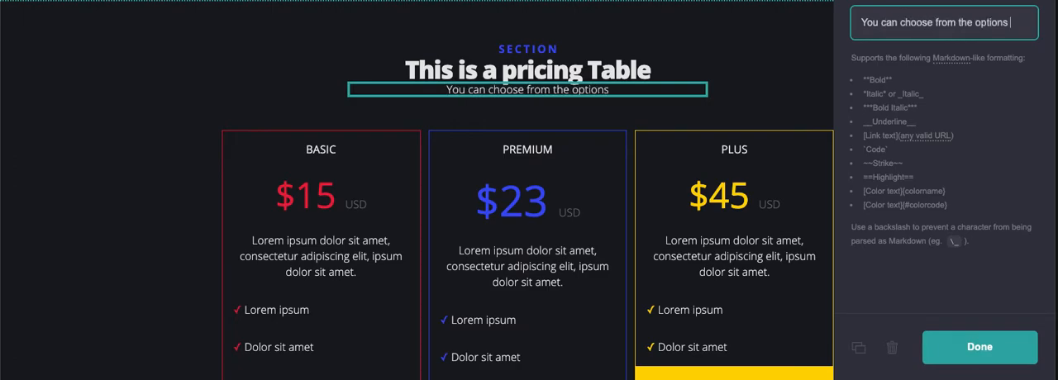
pyautogui.write('below for a')
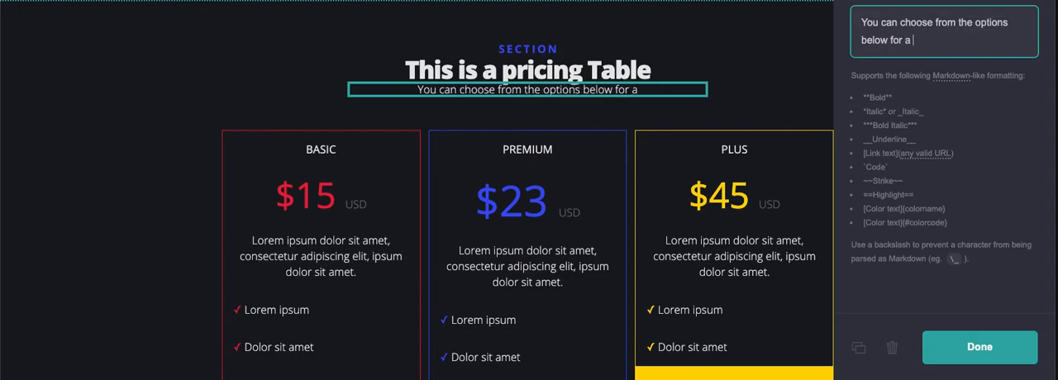
pyautogui.write('p')
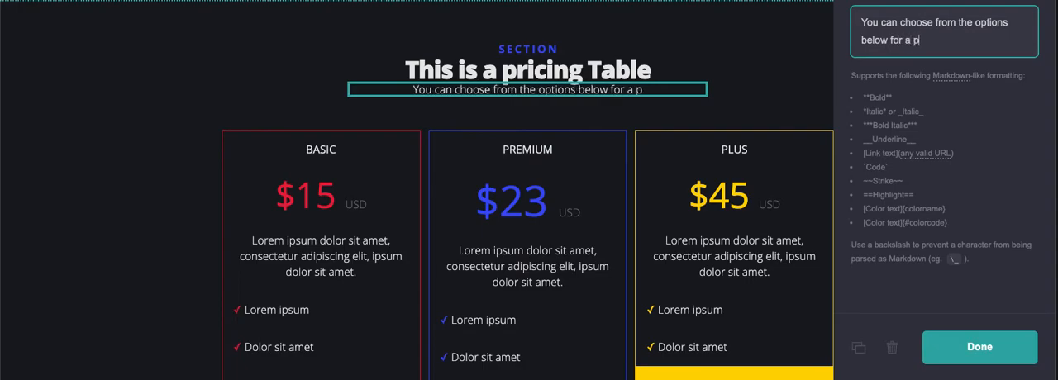
pyautogui.write('lan that worksk')
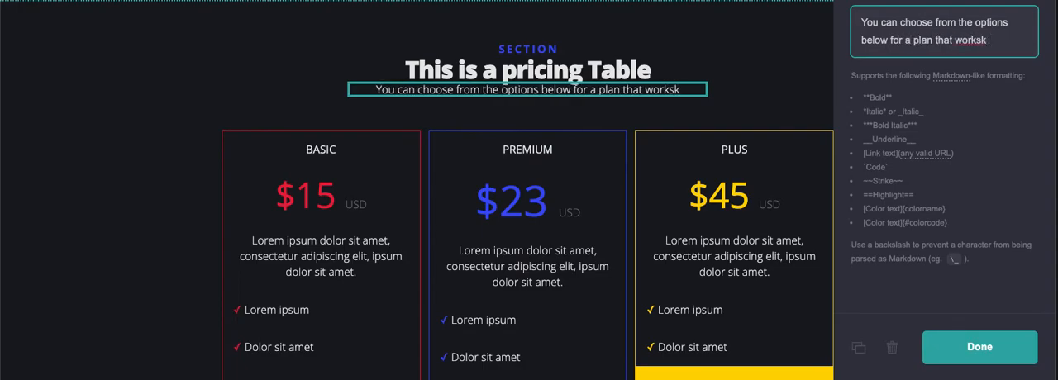
pyautogui.press('Backspace')
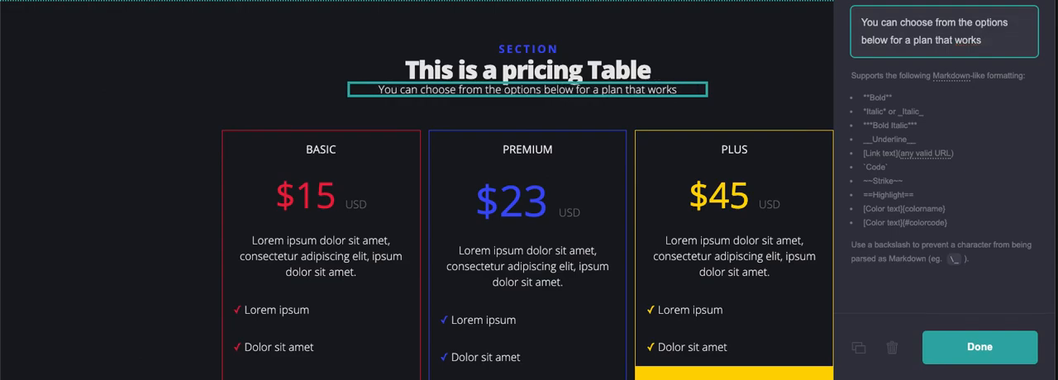
pyautogui.write('for you.')
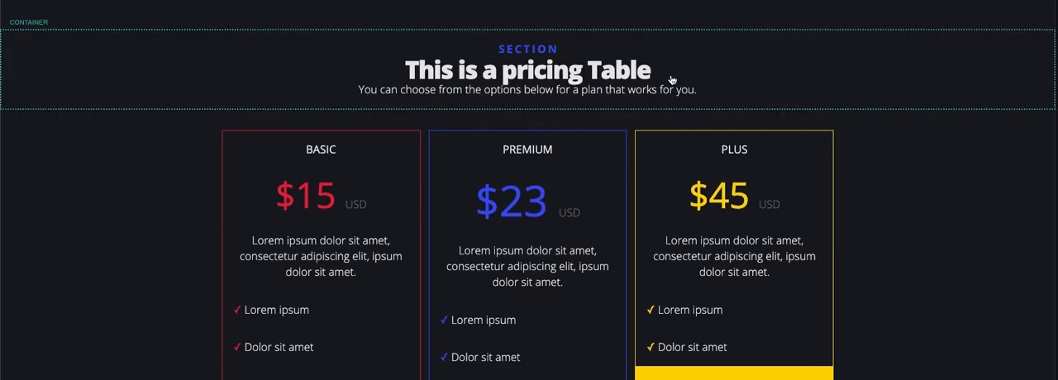
# Step: Retitle the first two pricing plans as INTRO and POPULAR
pyautogui.click(321, 149)
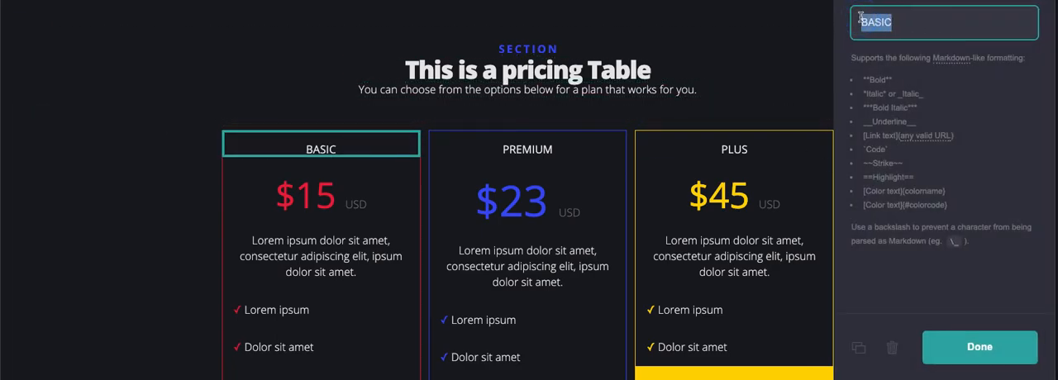
pyautogui.press('Delete')
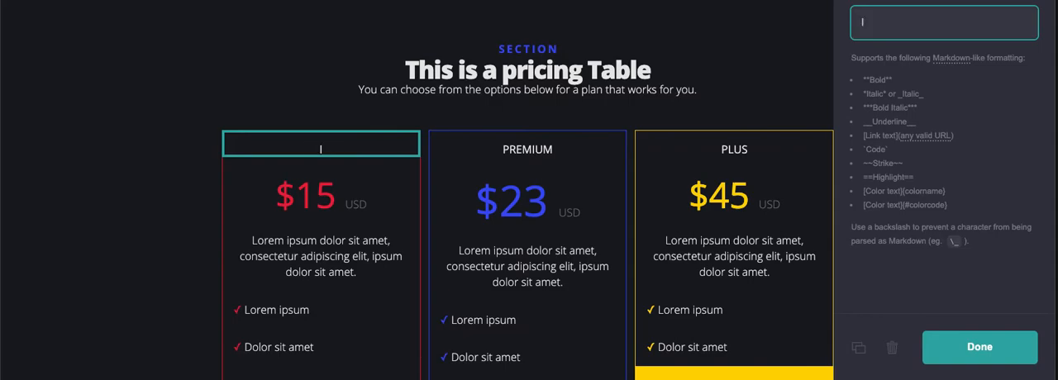
pyautogui.write('INTRO')
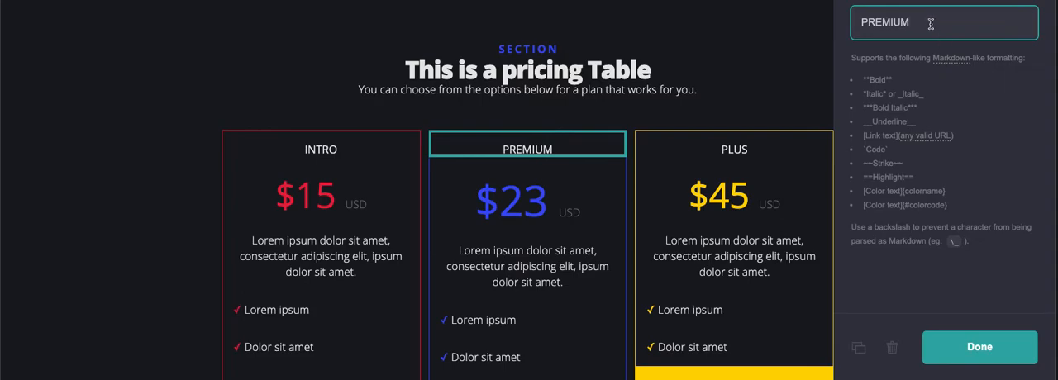
pyautogui.write('P')
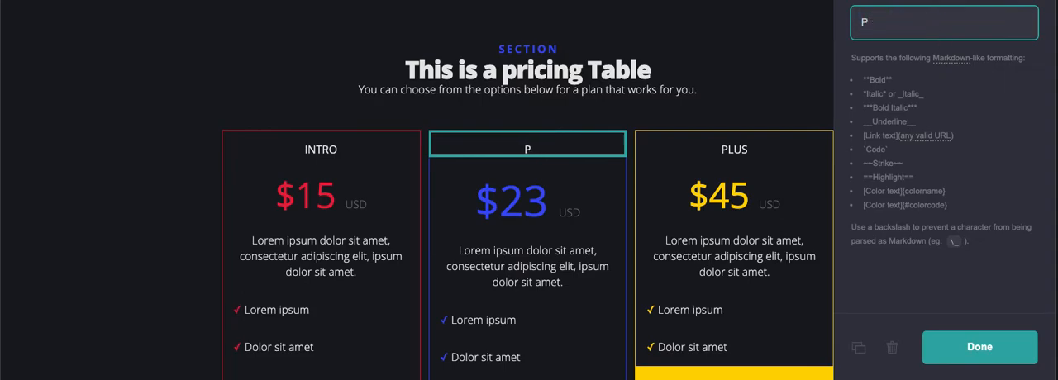
pyautogui.write('OPULAR')
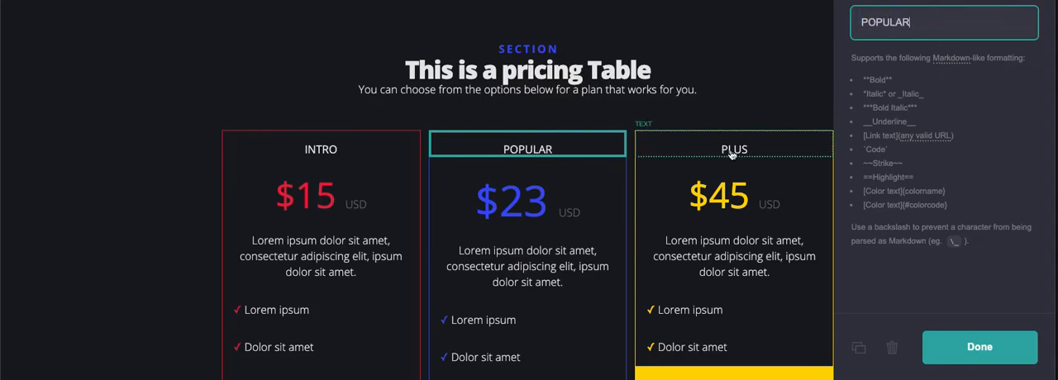
# Step: Retitle the third pricing plan from PLUS to PREMIUM
pyautogui.click(734, 149)
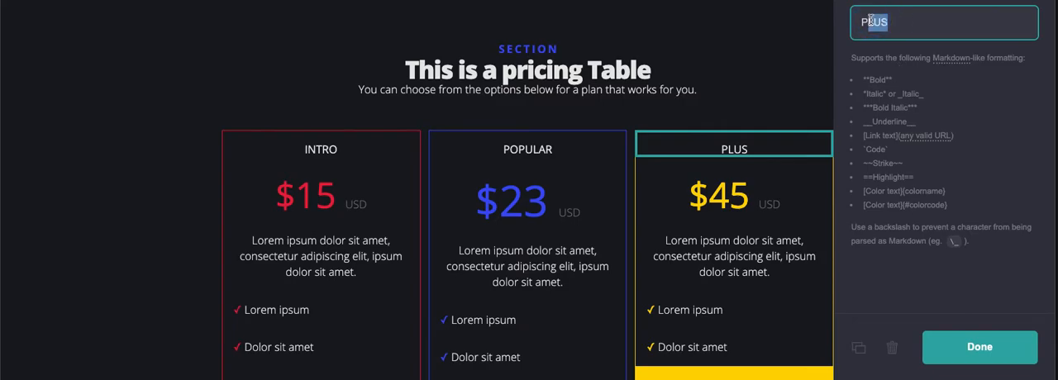
pyautogui.write('PREMIUM')
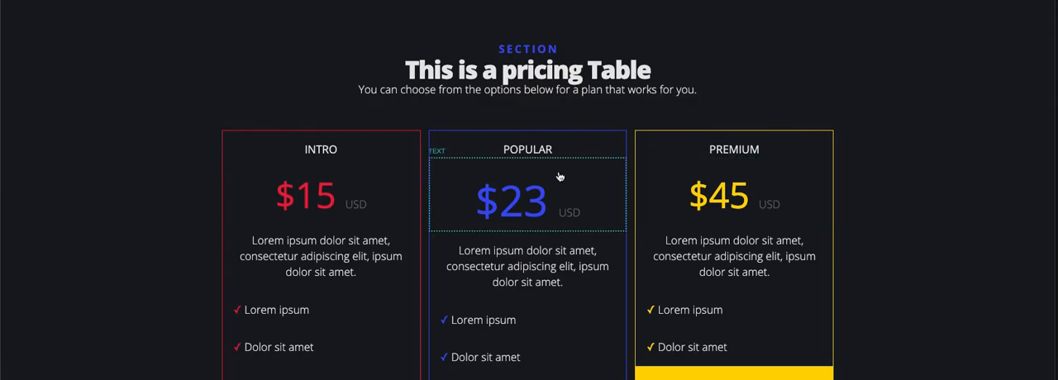
# Step: Change the POPULAR plan's price from $23 to $43 and move on toward the simple pricing section
pyautogui.scroll(-3)
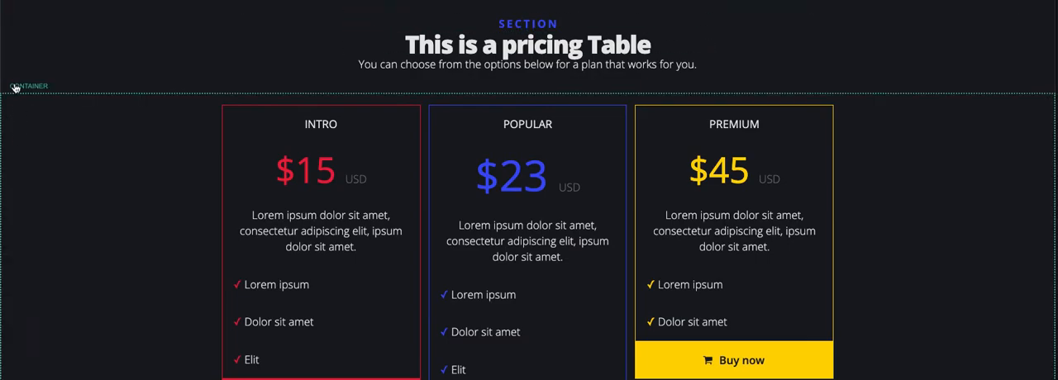
pyautogui.moveTo(880, 179)
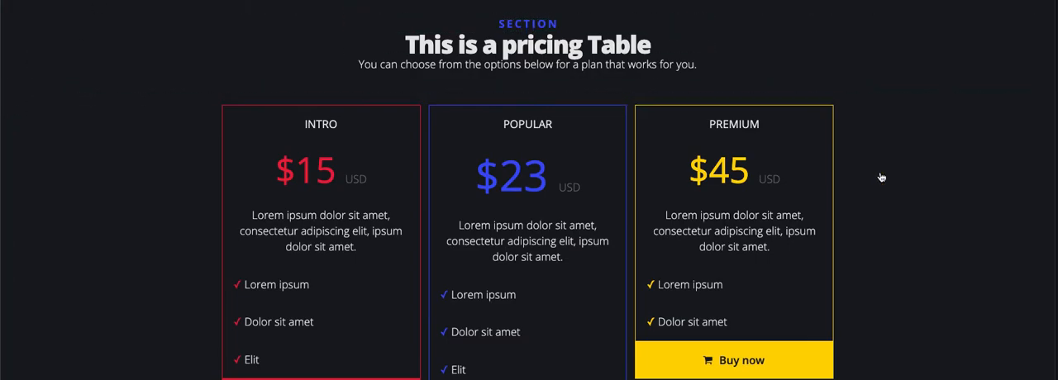
pyautogui.scroll(-3)
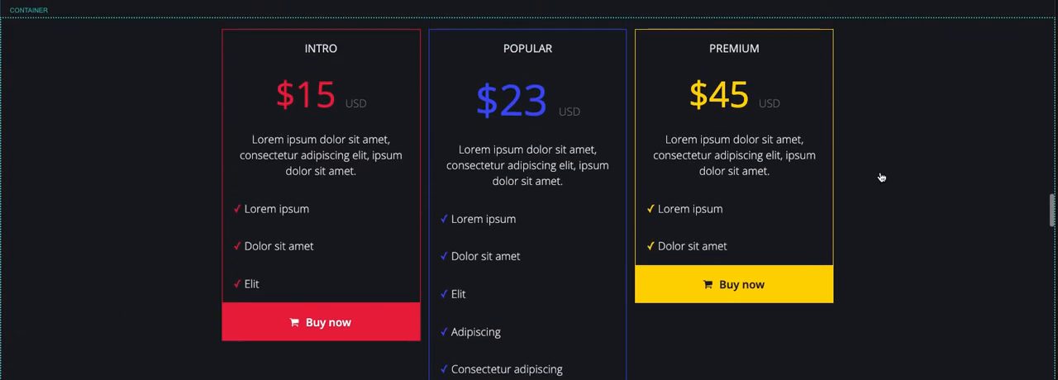
pyautogui.click(528, 96)
pyautogui.write('4')
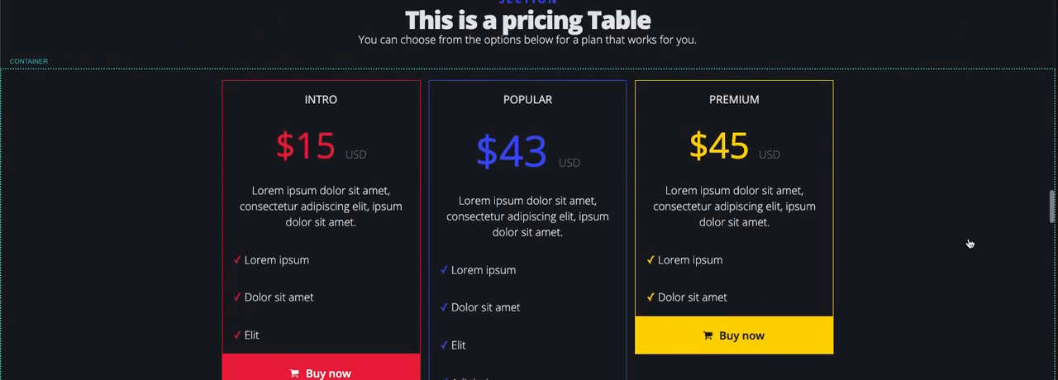
pyautogui.scroll(-3)
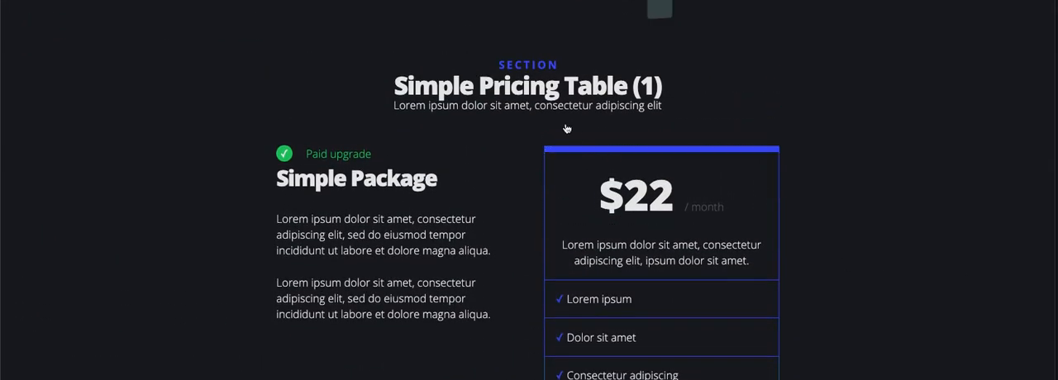
# Step: Retitle the simple pricing heading to start 'THIS IS A SIMPLE PRIC...'
pyautogui.click(527, 86)
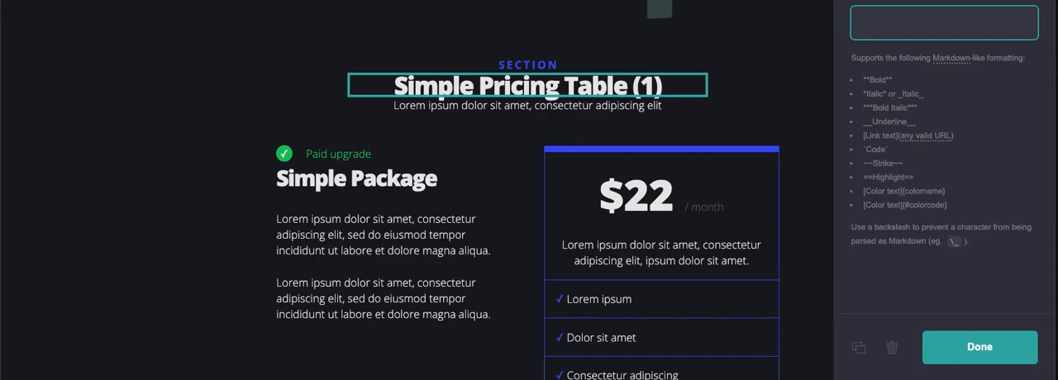
pyautogui.write('THIS IS A')
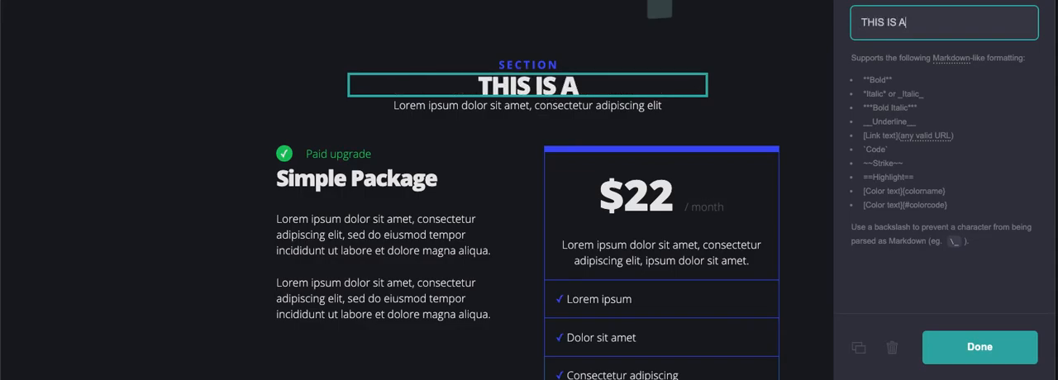
pyautogui.write('SIMPLE PRIC')
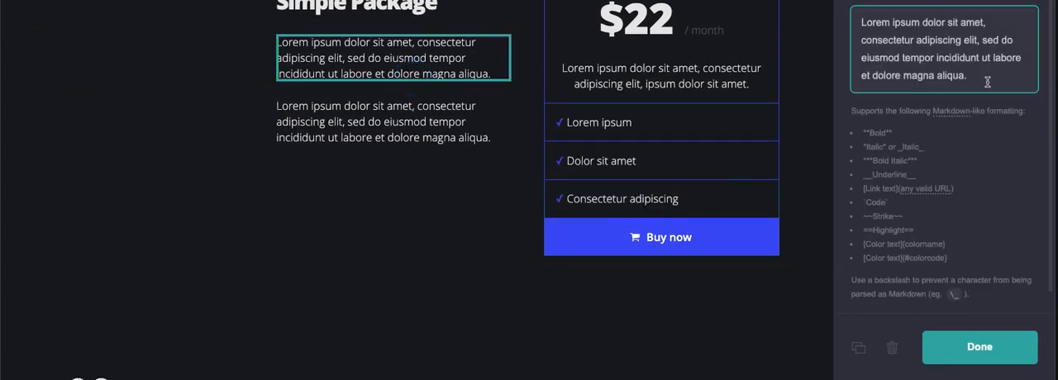
# Step: Rewrite the first Simple Package paragraph to begin 'our 22 option is the best approach f...'
pyautogui.write('ONE P')
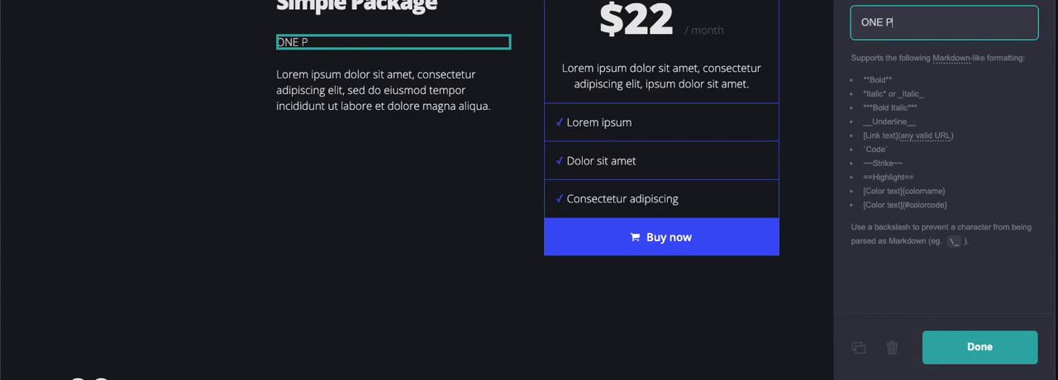
pyautogui.write('there is')
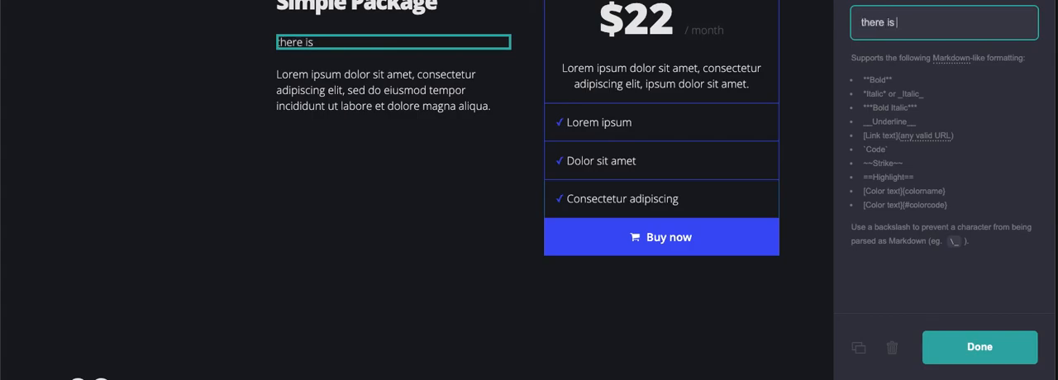
pyautogui.press('ctrl+a')
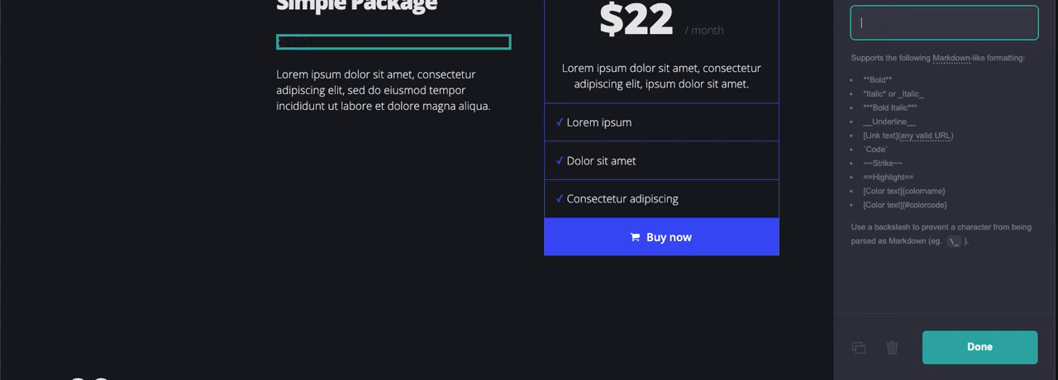
pyautogui.write('our 22')
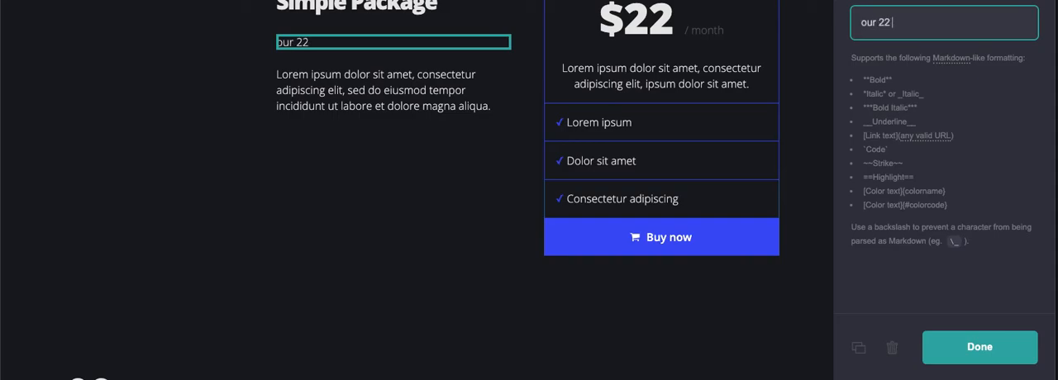
pyautogui.write('option is the')
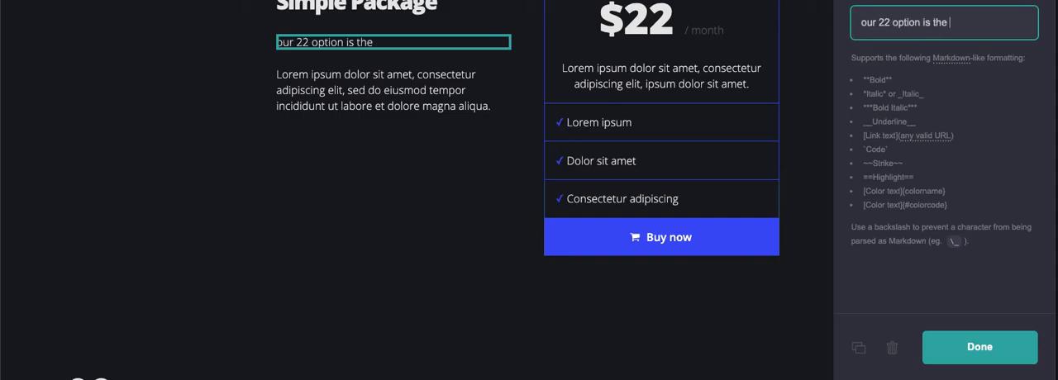
pyautogui.write('best approach f')
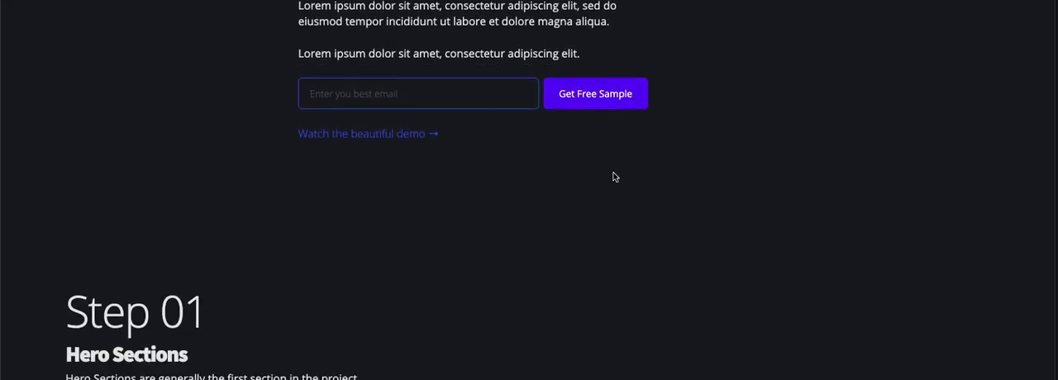
pyautogui.scroll(-3)
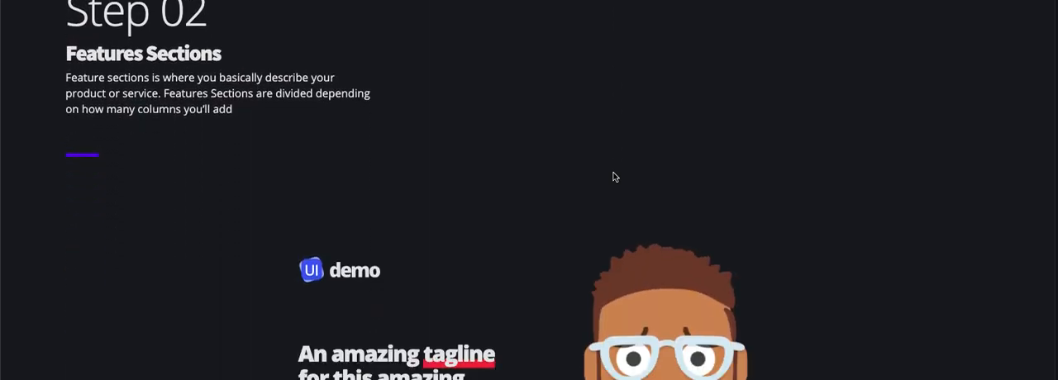
pyautogui.scroll(-3)
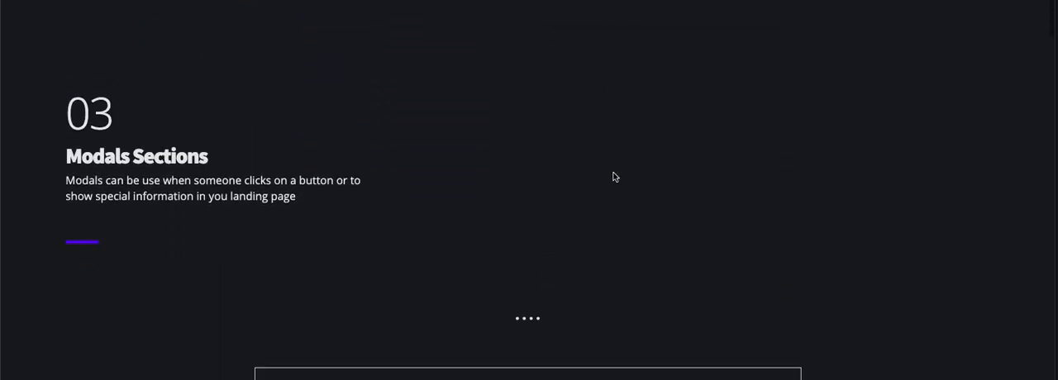
pyautogui.scroll(-3)
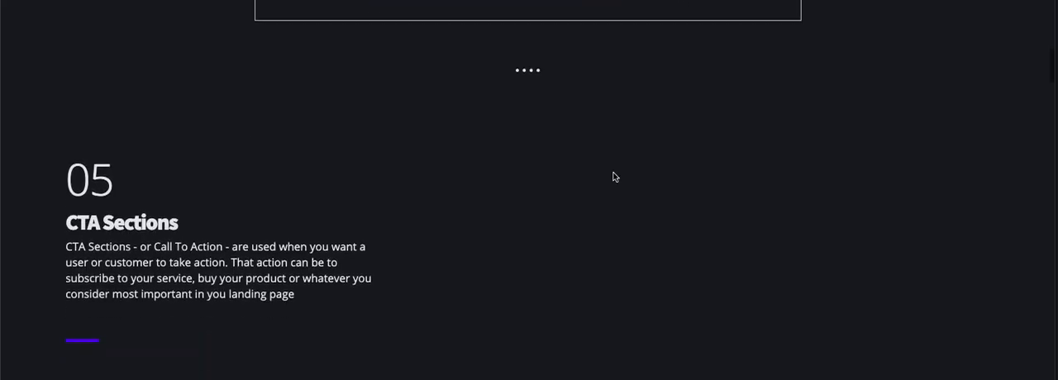
pyautogui.scroll(-3)
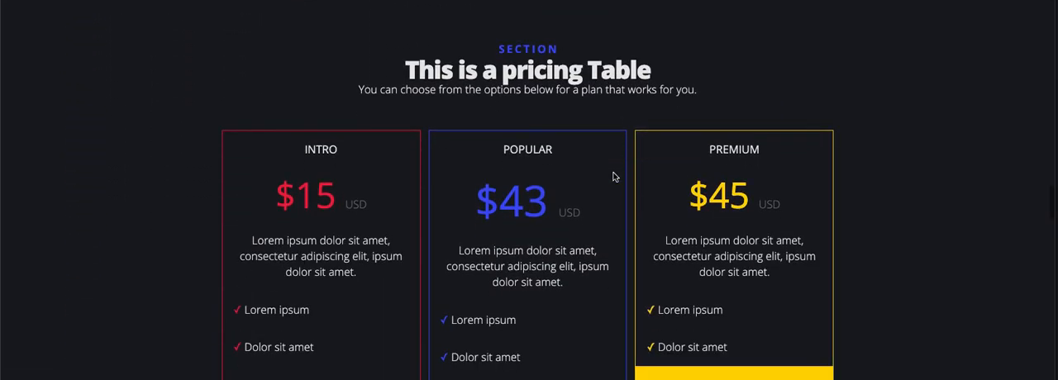
pyautogui.moveTo(851, 268)
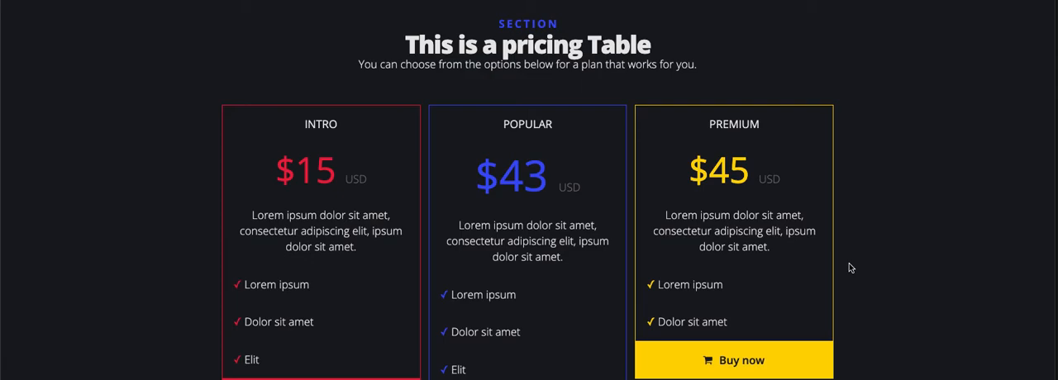
pyautogui.scroll(-3)
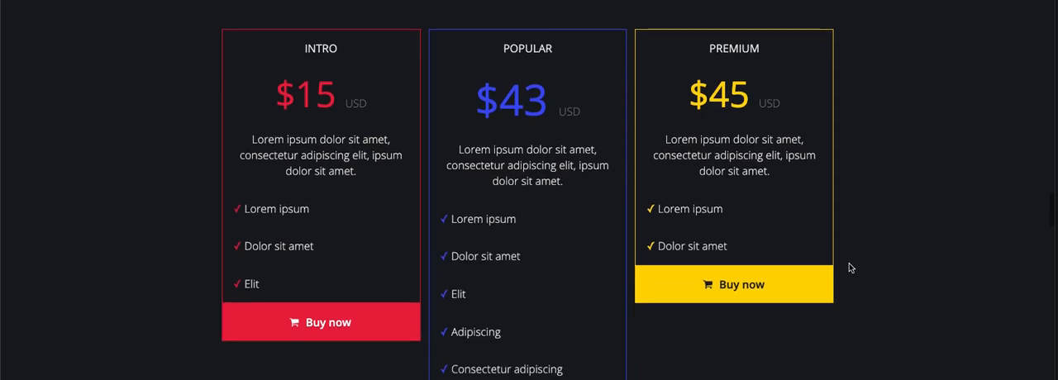
pyautogui.scroll(-3)
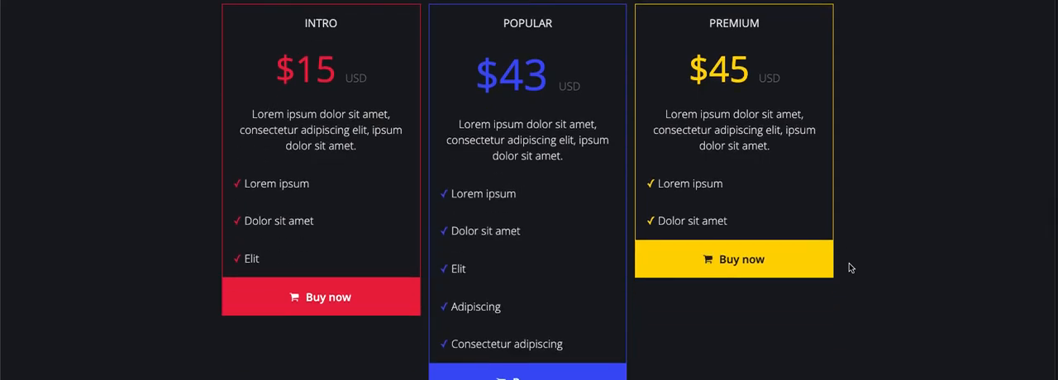
pyautogui.scroll(-3)
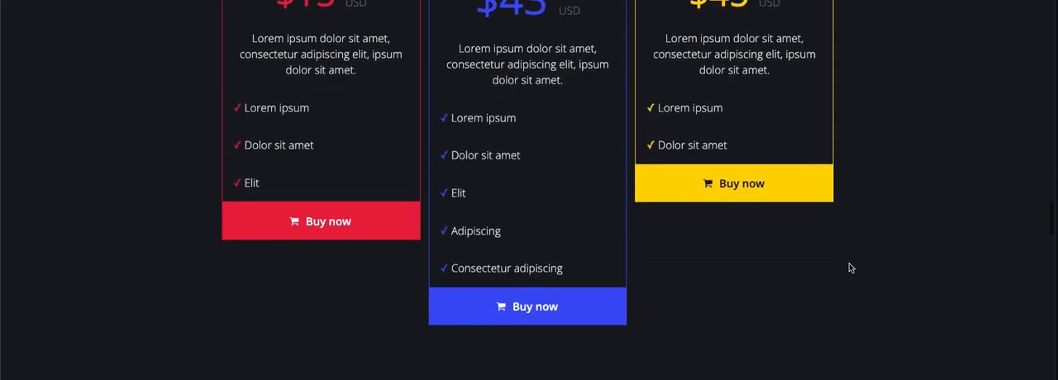
pyautogui.scroll(-3)
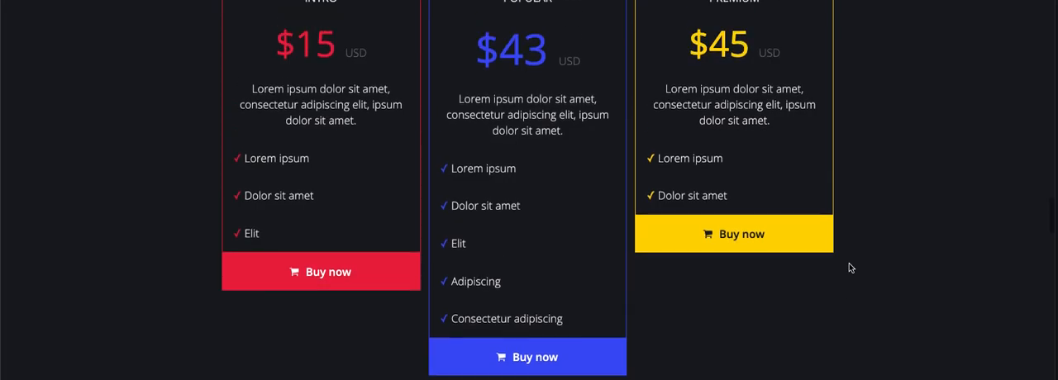
pyautogui.scroll(3)
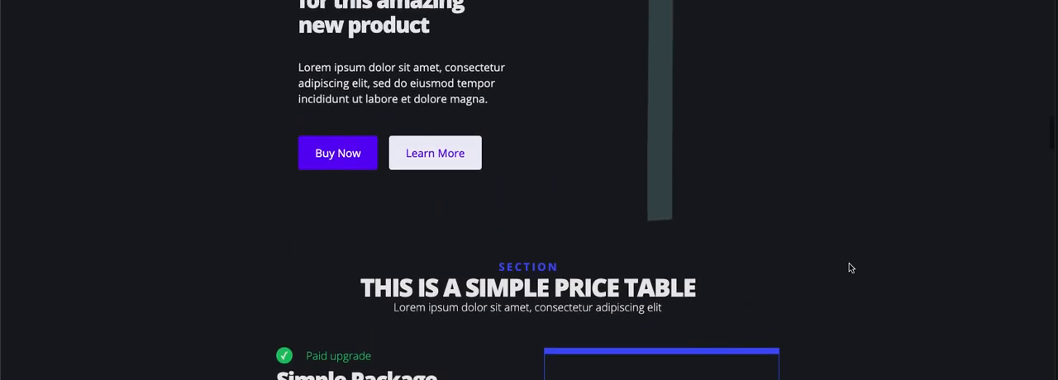
pyautogui.scroll(3)
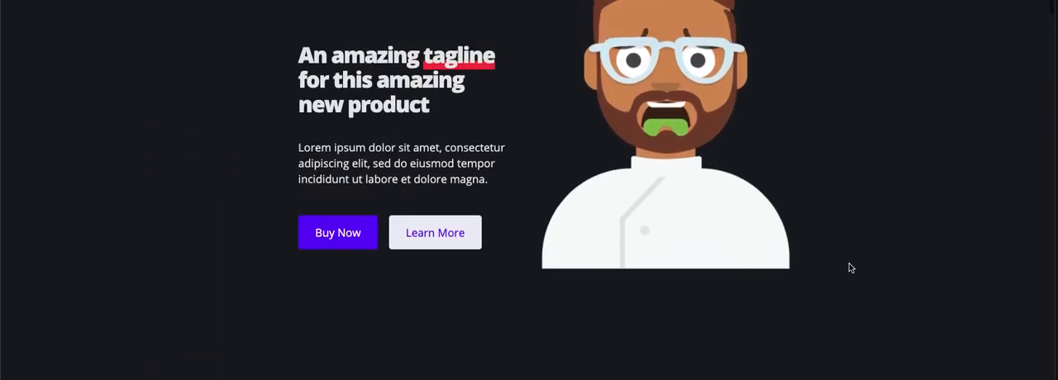
pyautogui.scroll(-3)
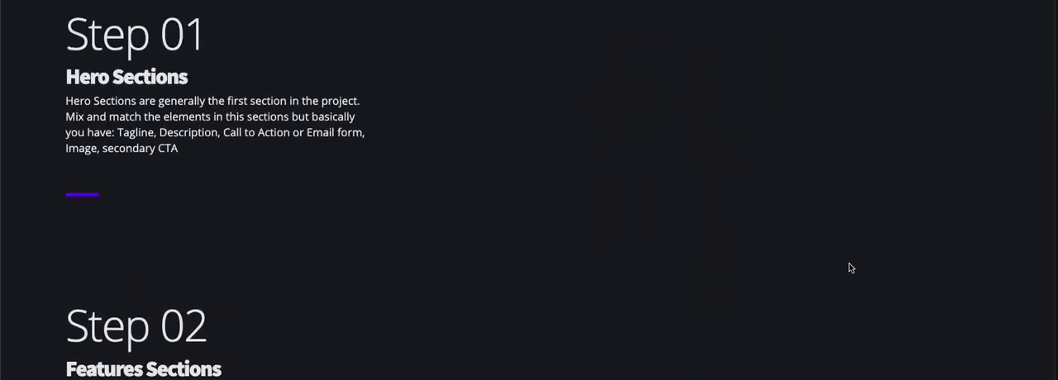